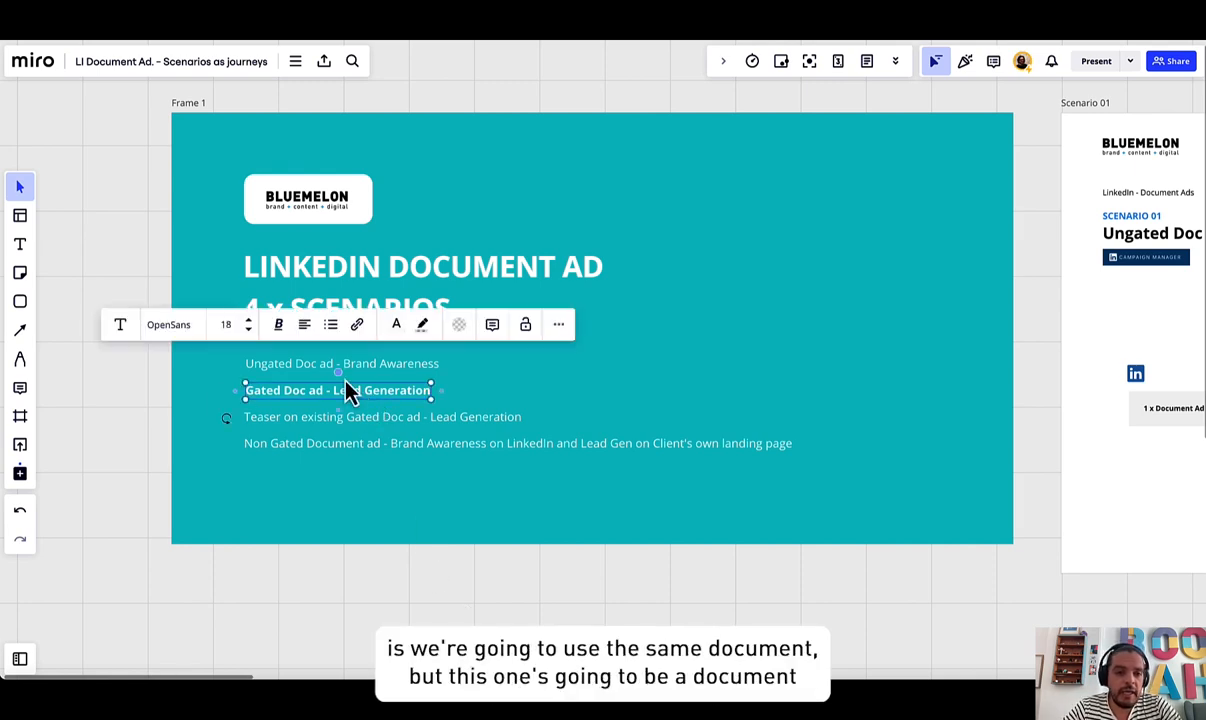
mouse_move(295, 405)
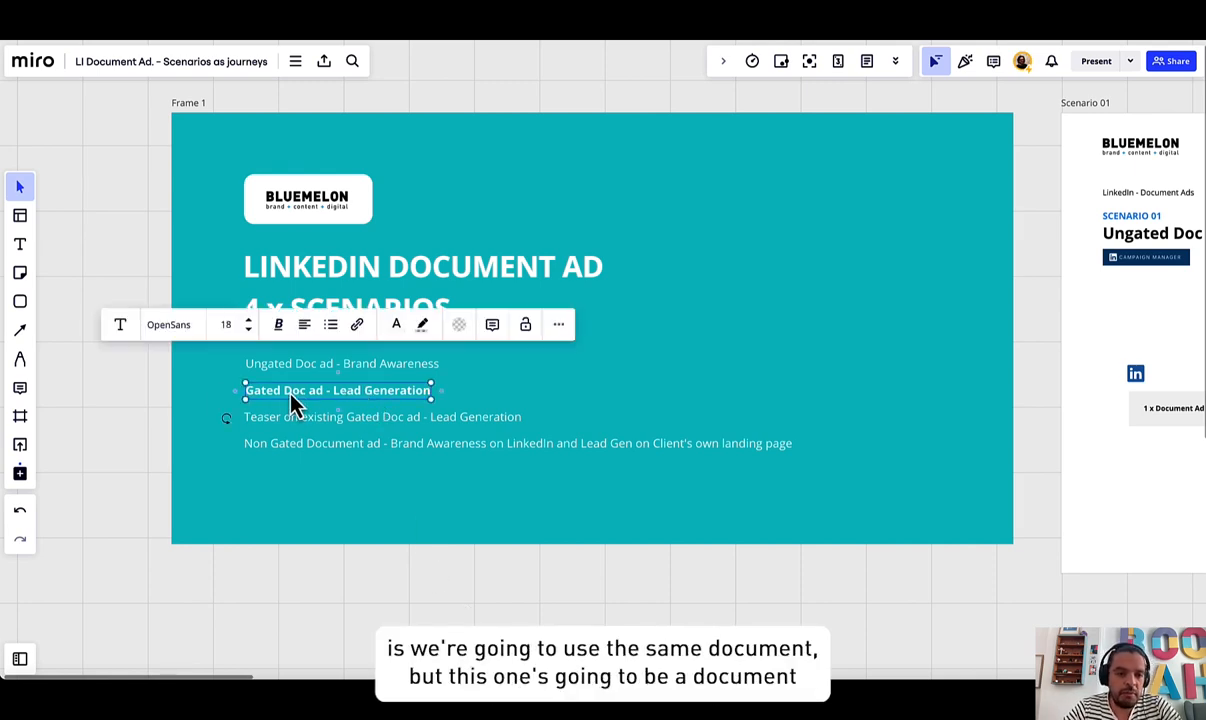
Jump to the Scenario 02 'Gated Doc ad - Lead Generation' frame on the Miro board.
left_click(639, 518)
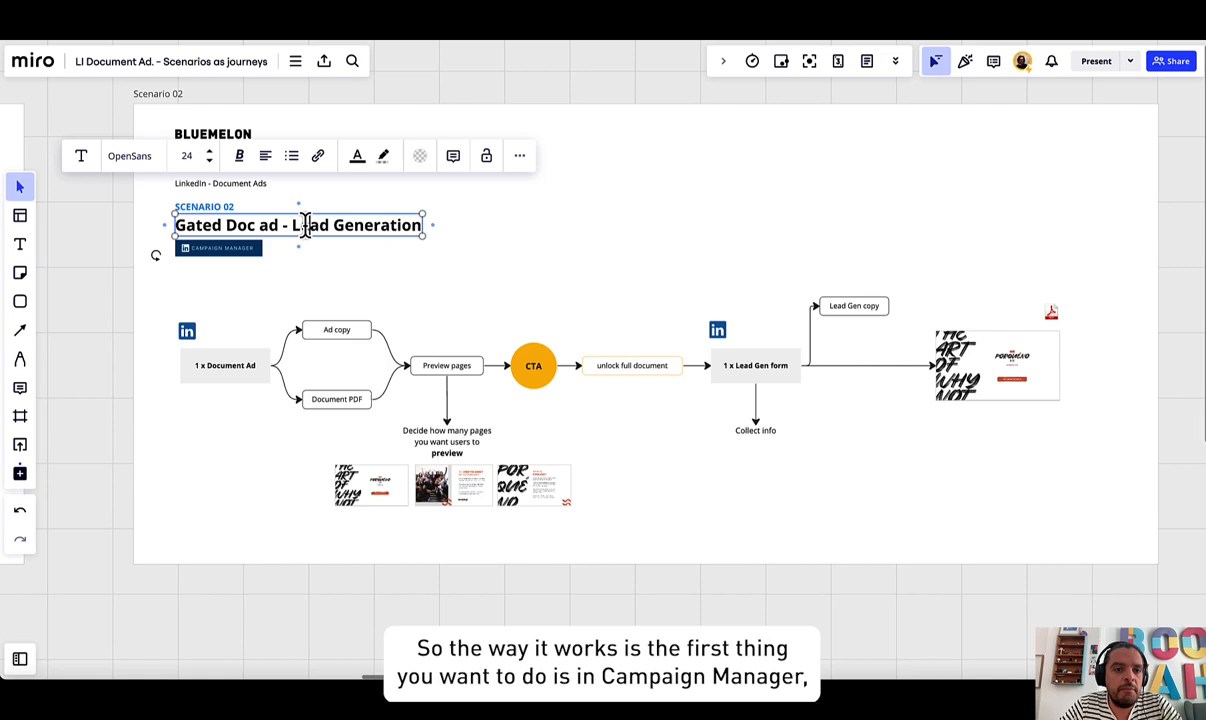
double_click(377, 224)
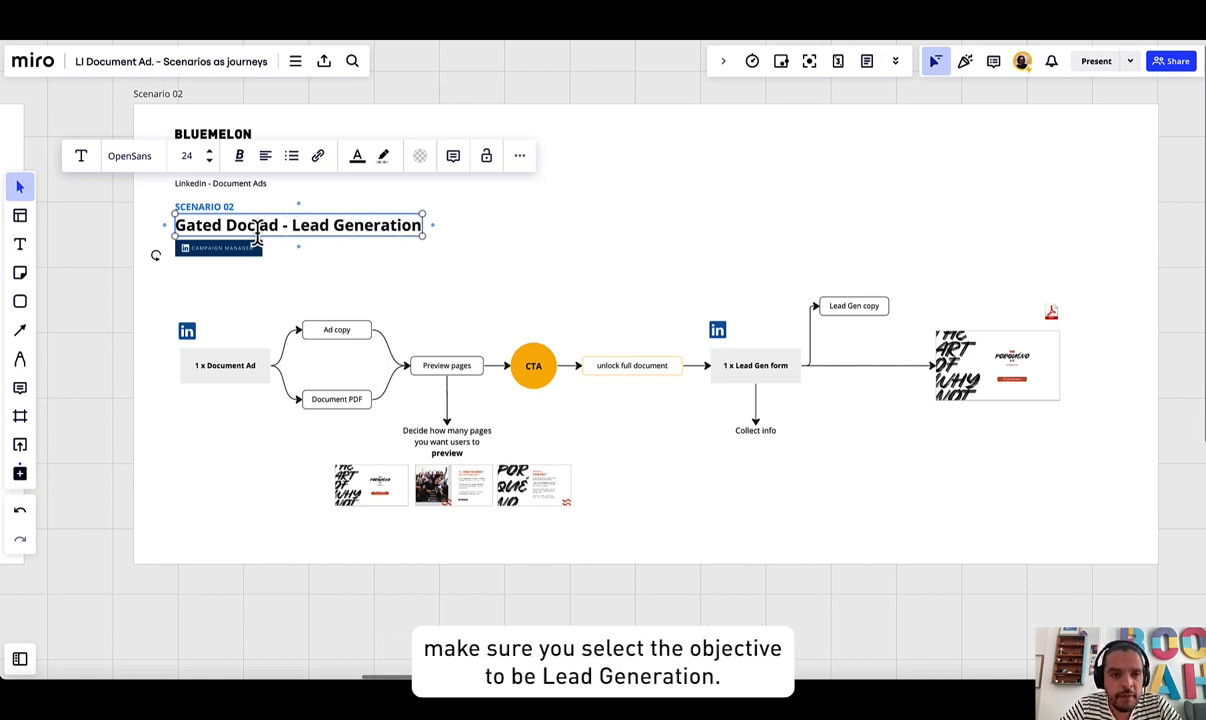
left_click(225, 365)
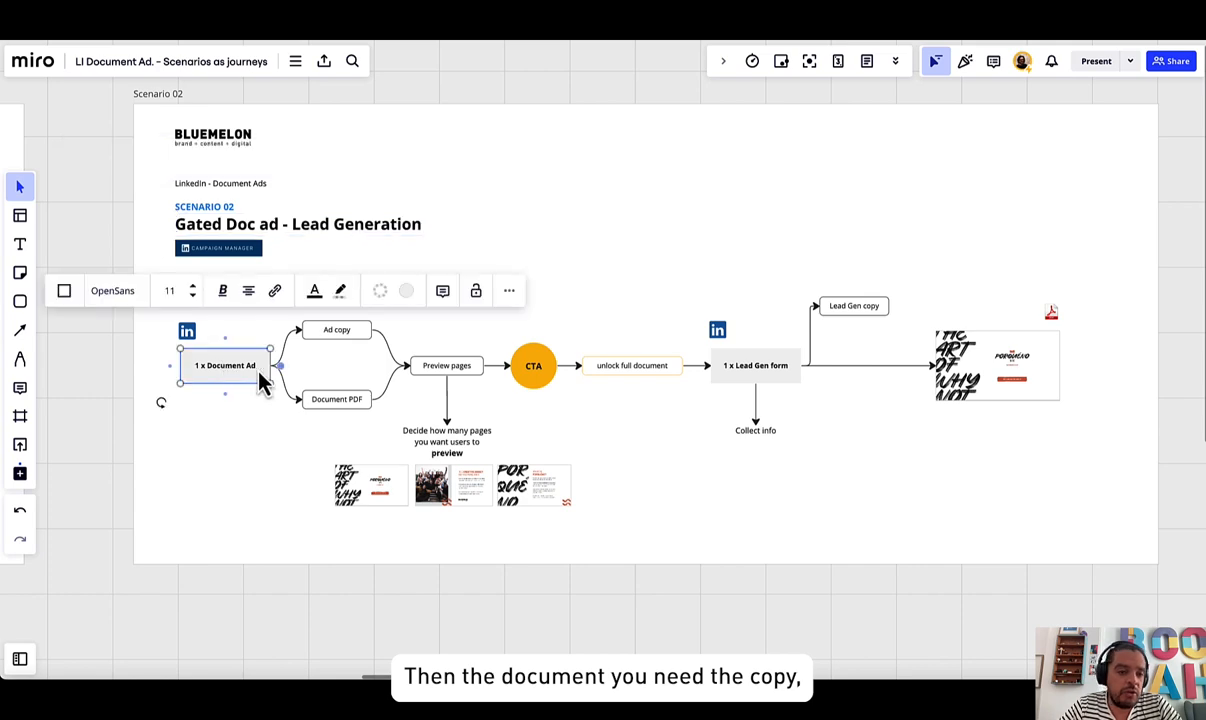
left_click(337, 399)
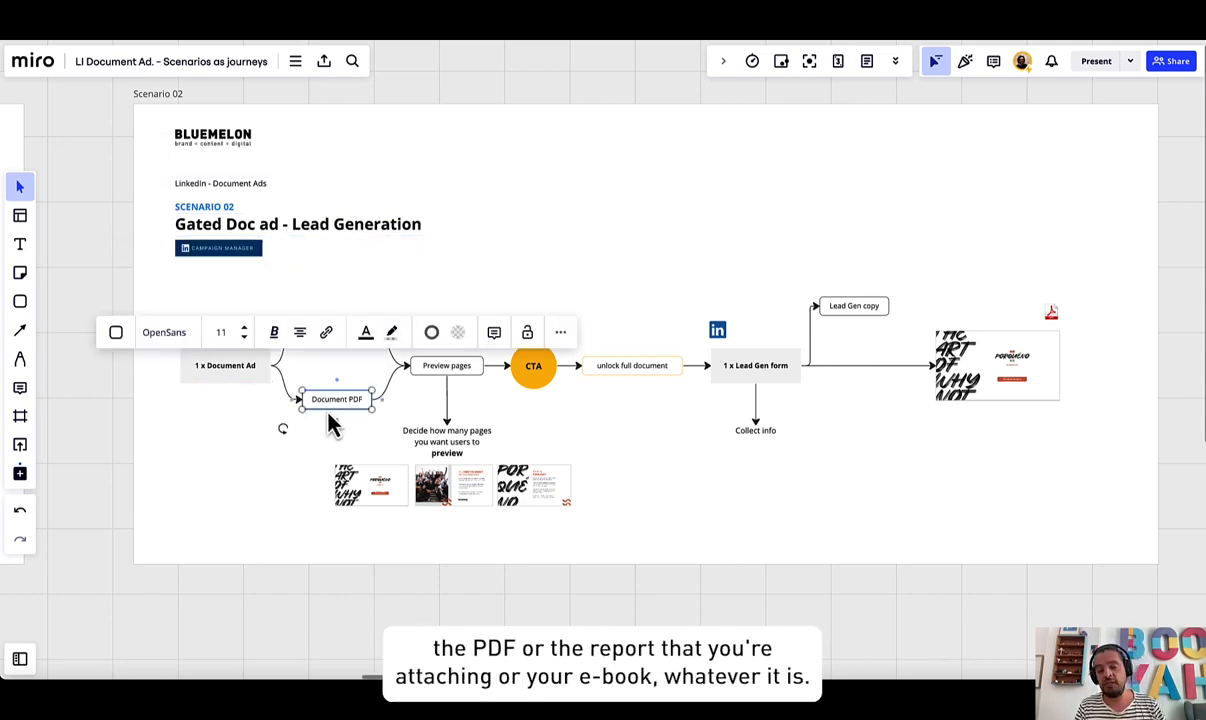
mouse_move(325, 468)
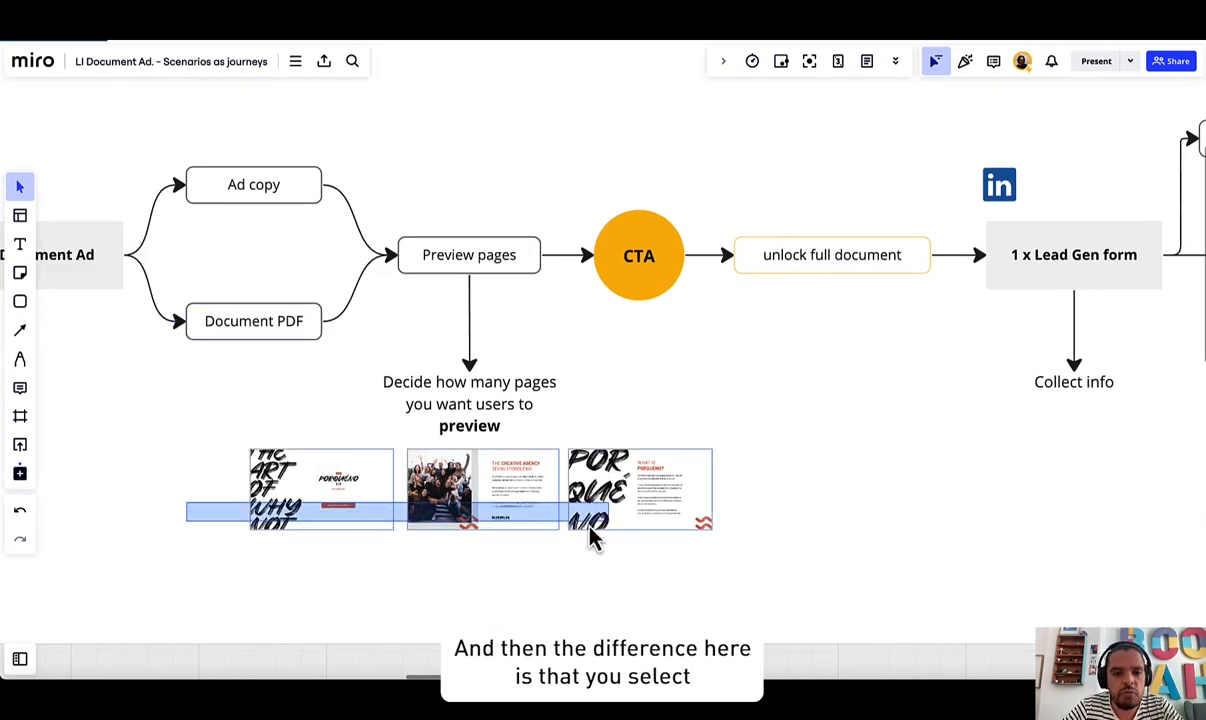
left_click(480, 490)
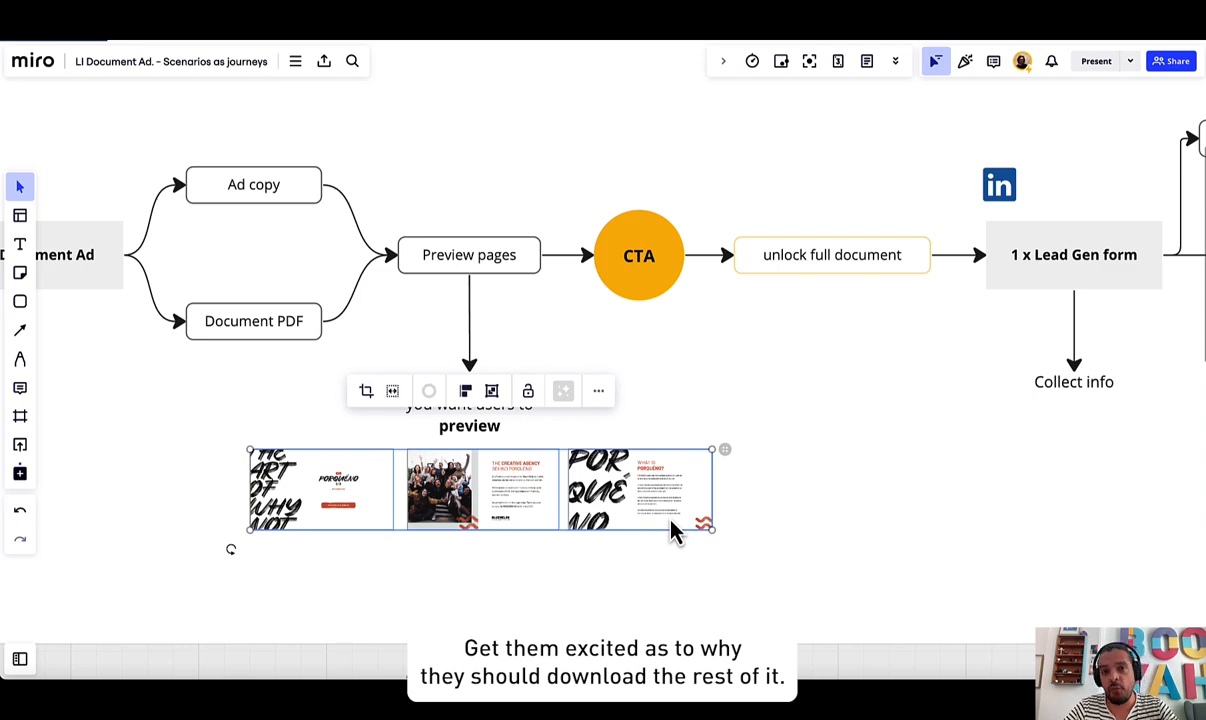
left_click(785, 432)
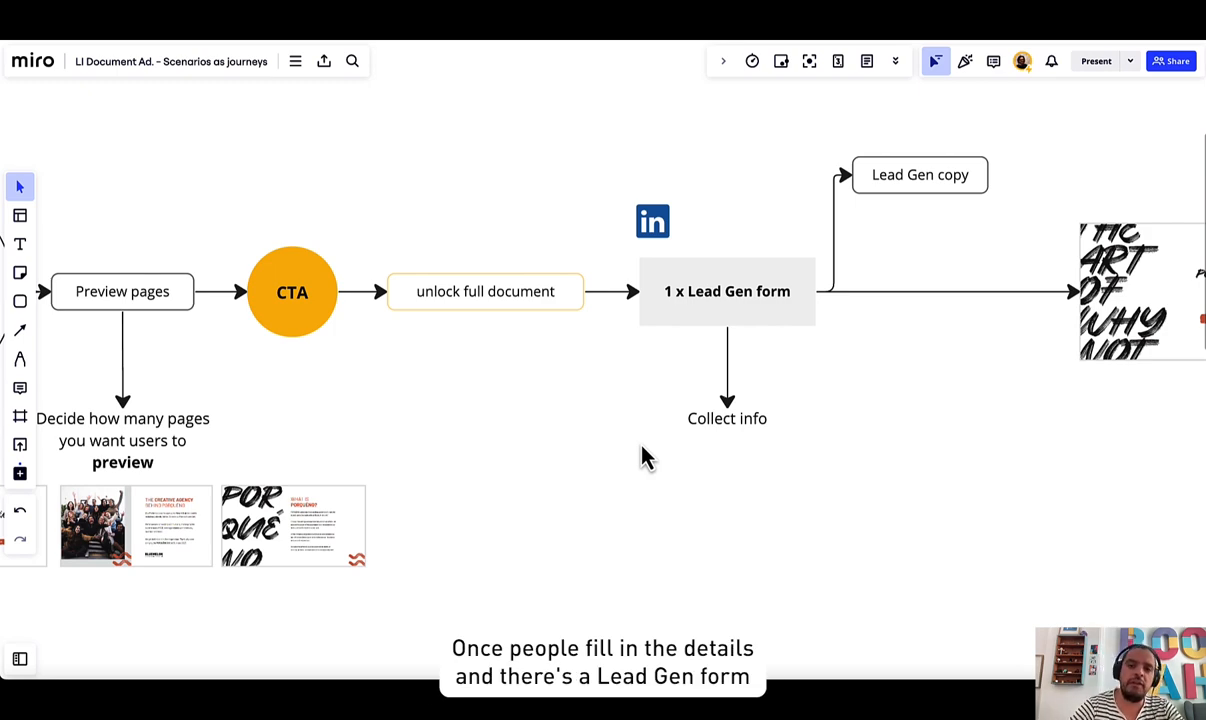
mouse_move(783, 238)
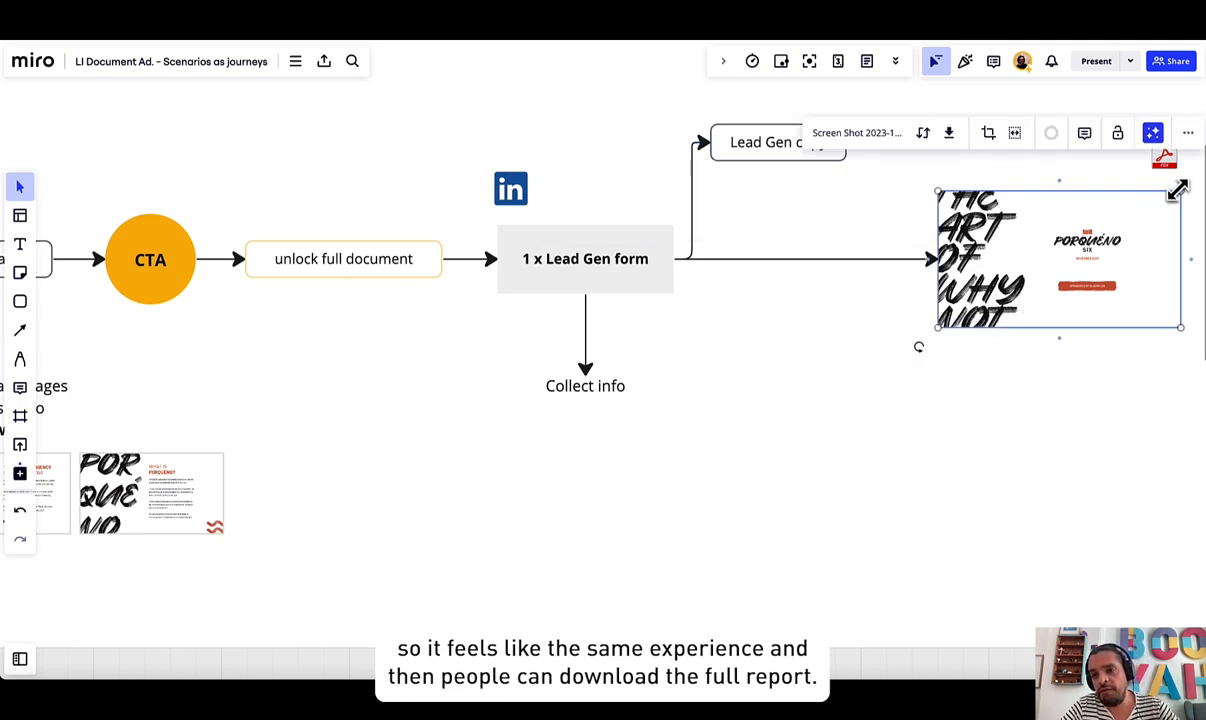
Select the PDF screenshot and Lead Gen form shapes, then move to LinkedIn Campaign Manager.
left_click(775, 295)
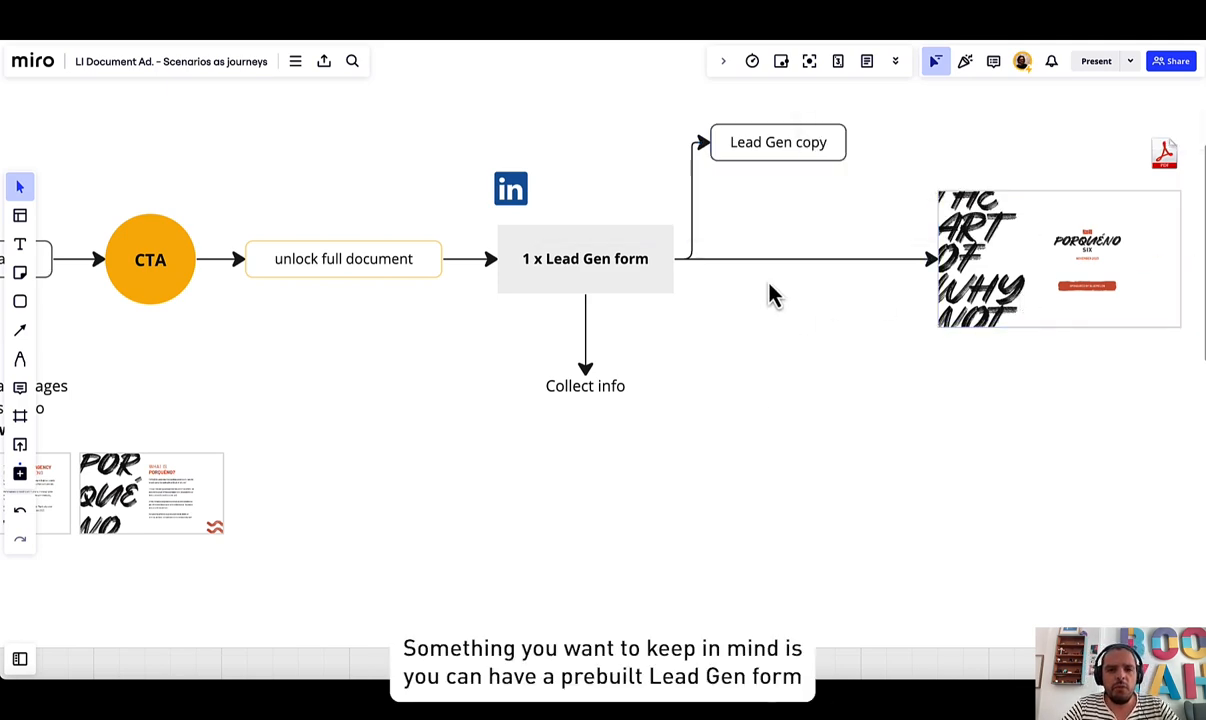
left_click(585, 258)
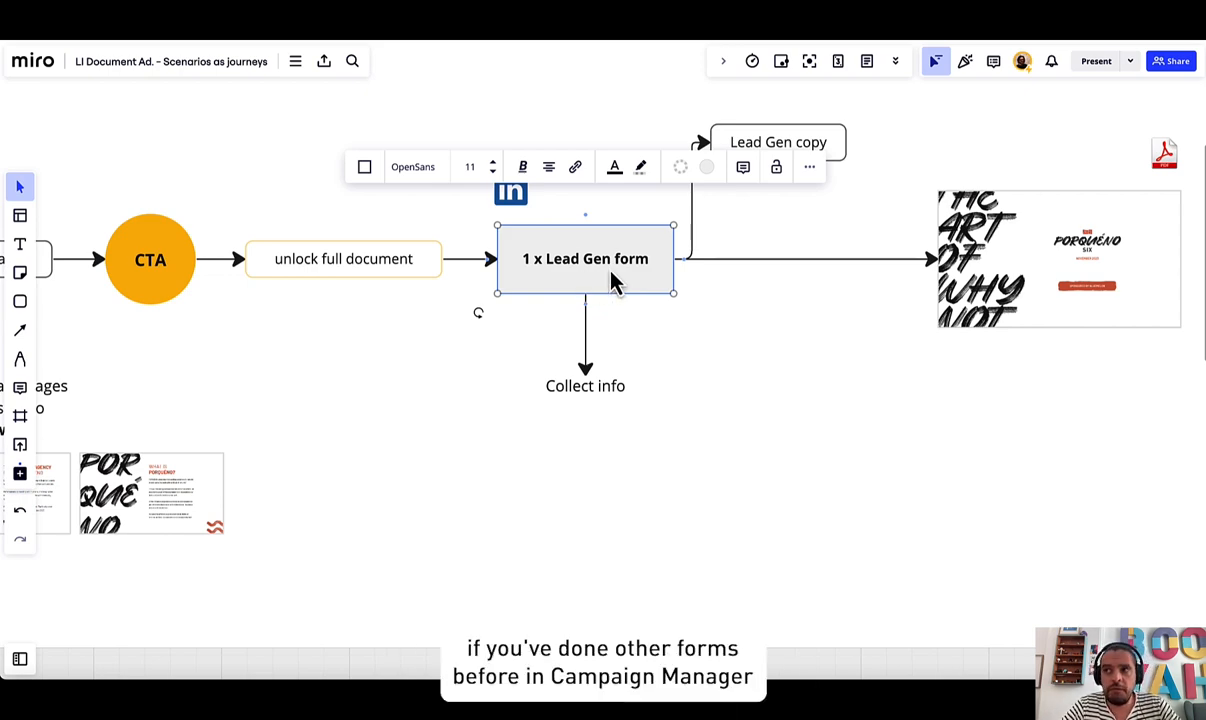
left_click(715, 348)
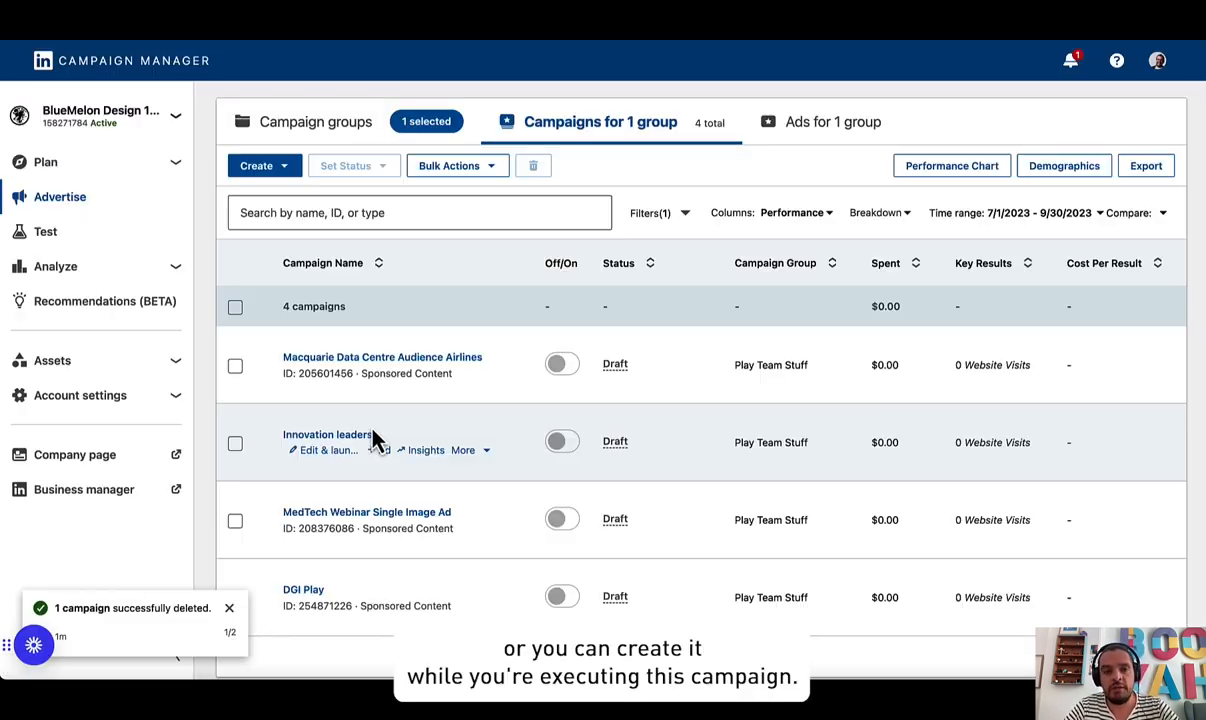
Create a new campaign named 'DOC AD - LEAD GEN' and continue to objective selection.
left_click(256, 165)
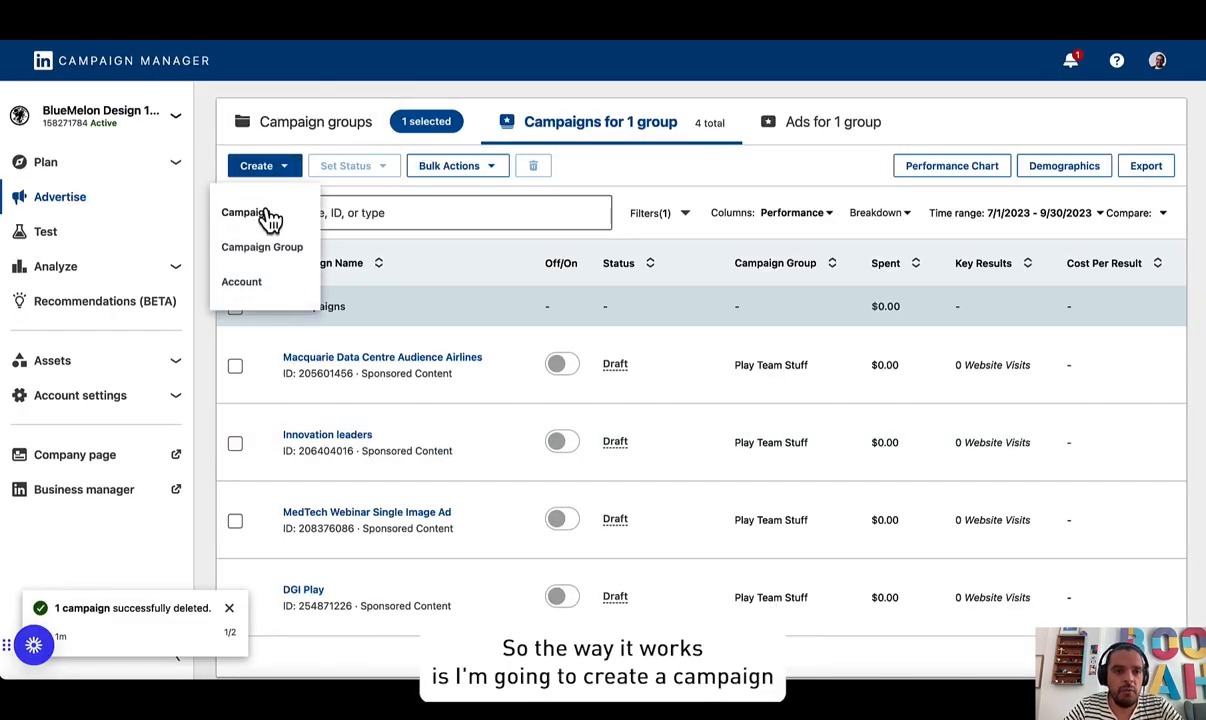
left_click(247, 213)
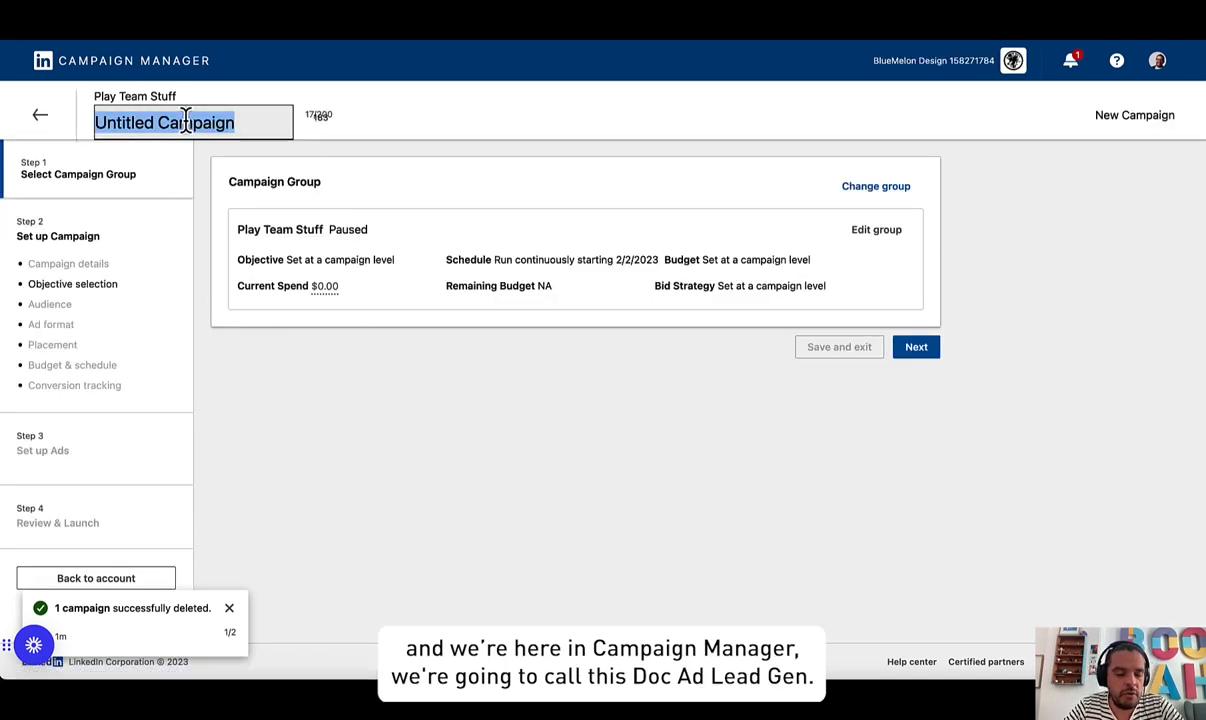
type("DOC AD - LED")
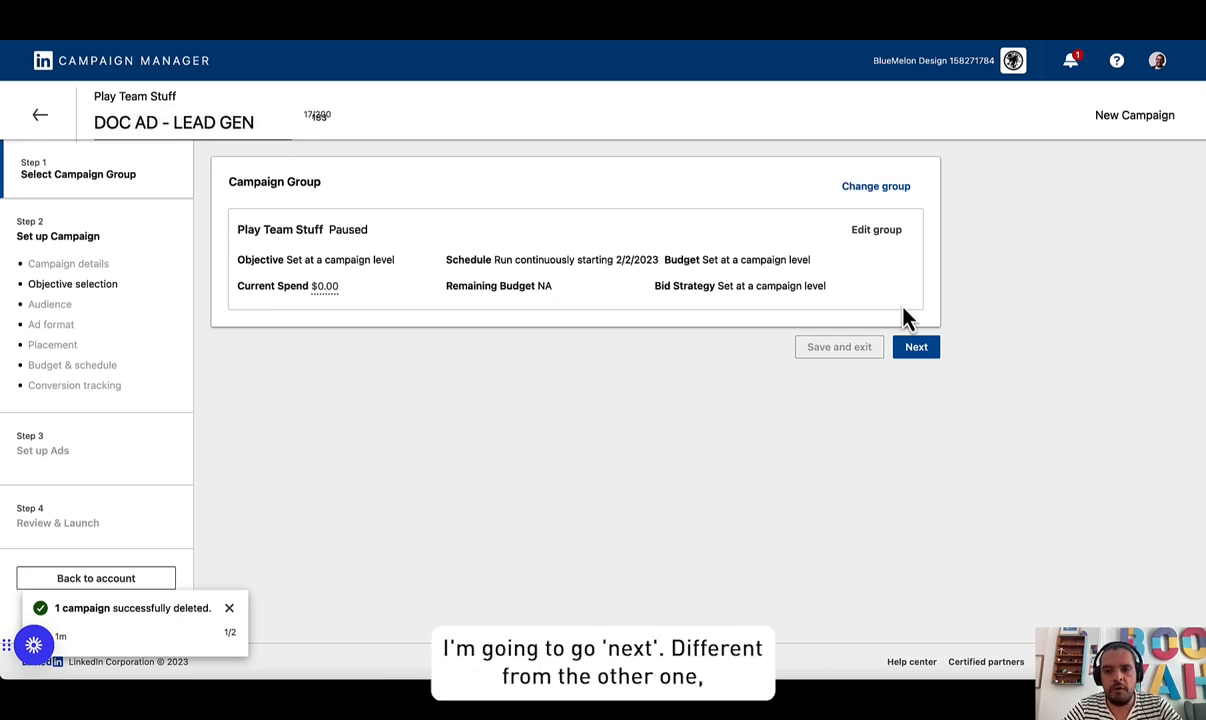
left_click(915, 347)
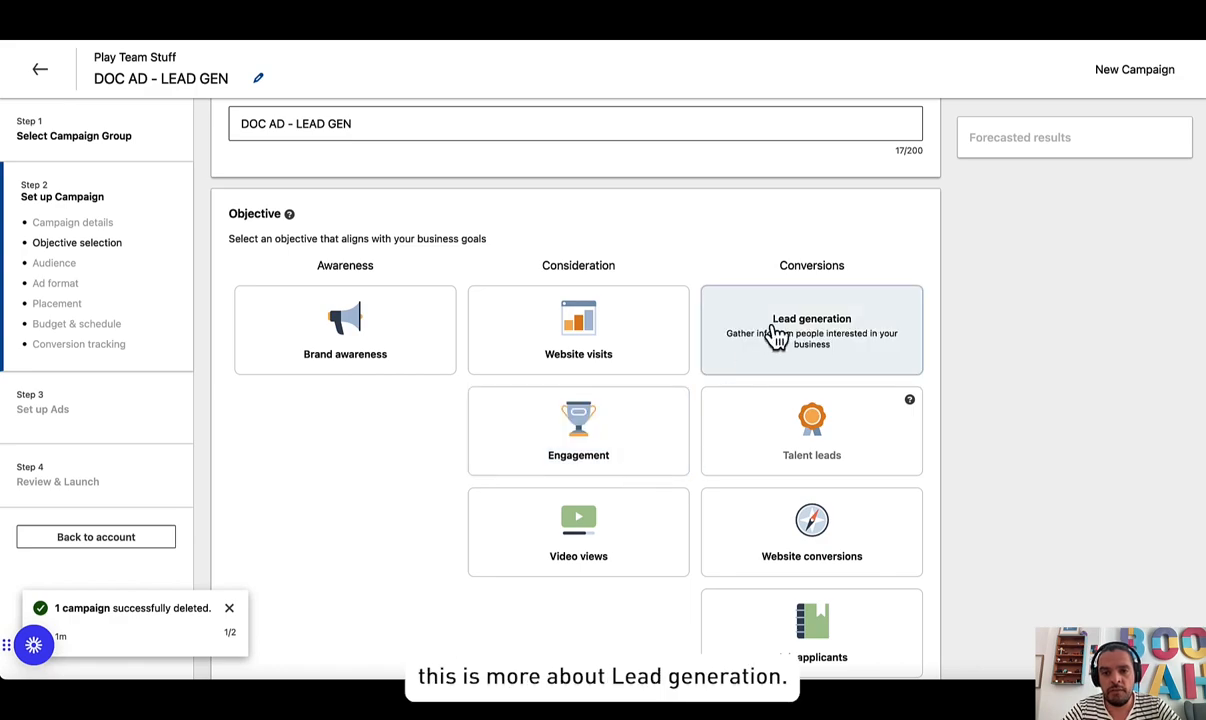
mouse_move(800, 343)
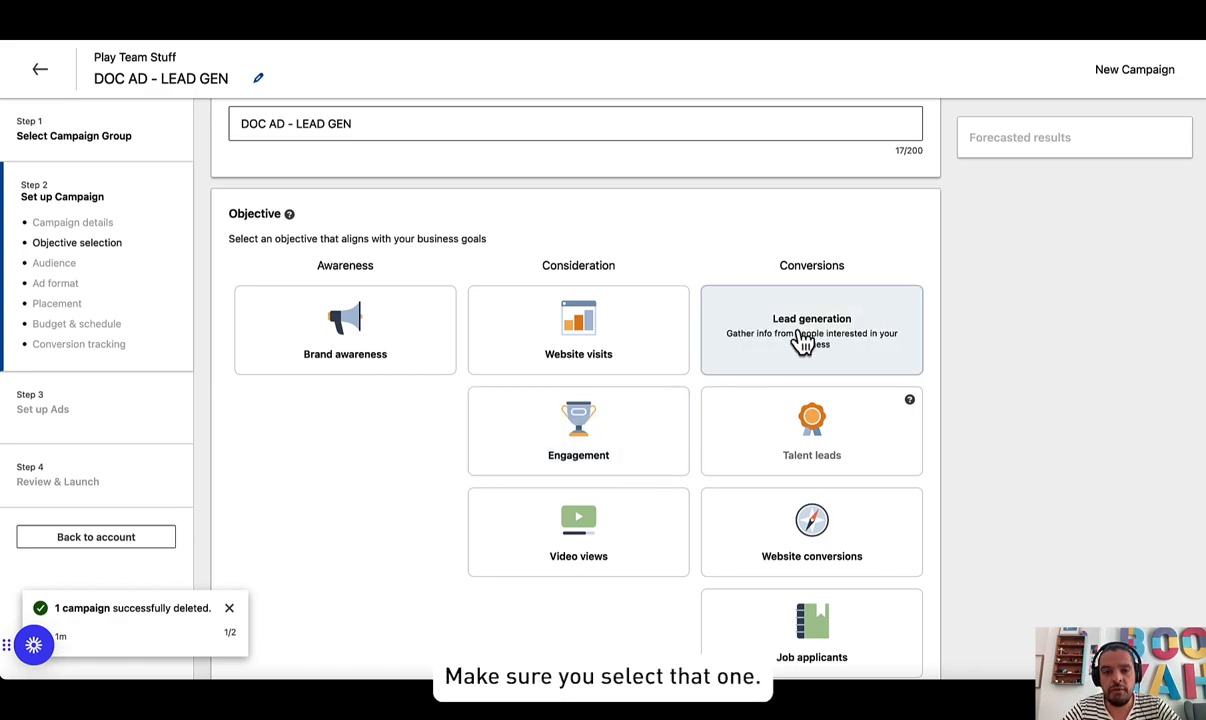
Set the campaign objective to Lead generation with the Document ad format.
left_click(811, 330)
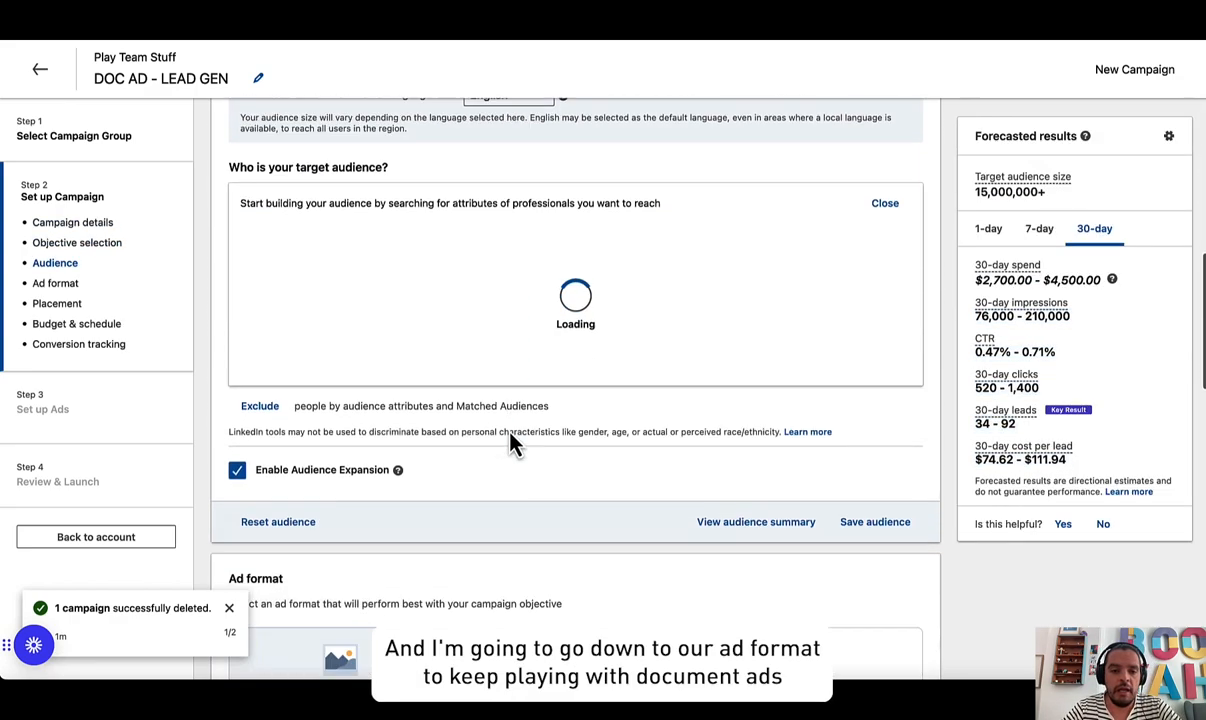
scroll("down", 3)
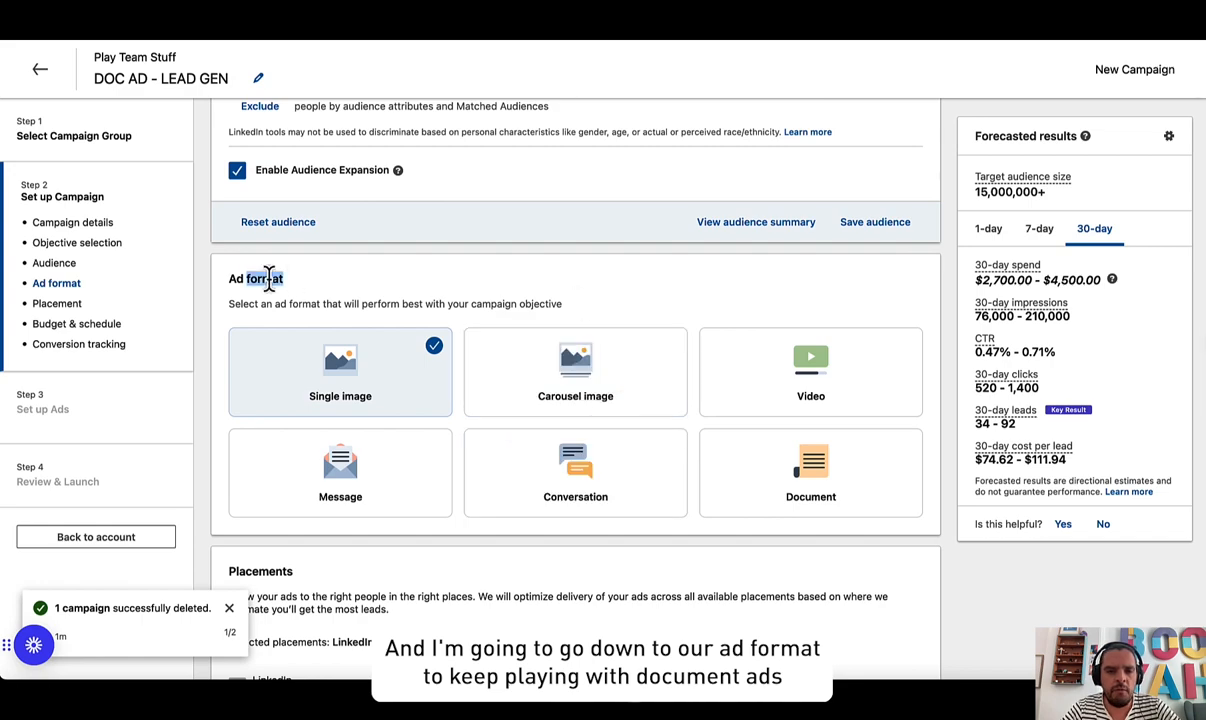
left_click(810, 472)
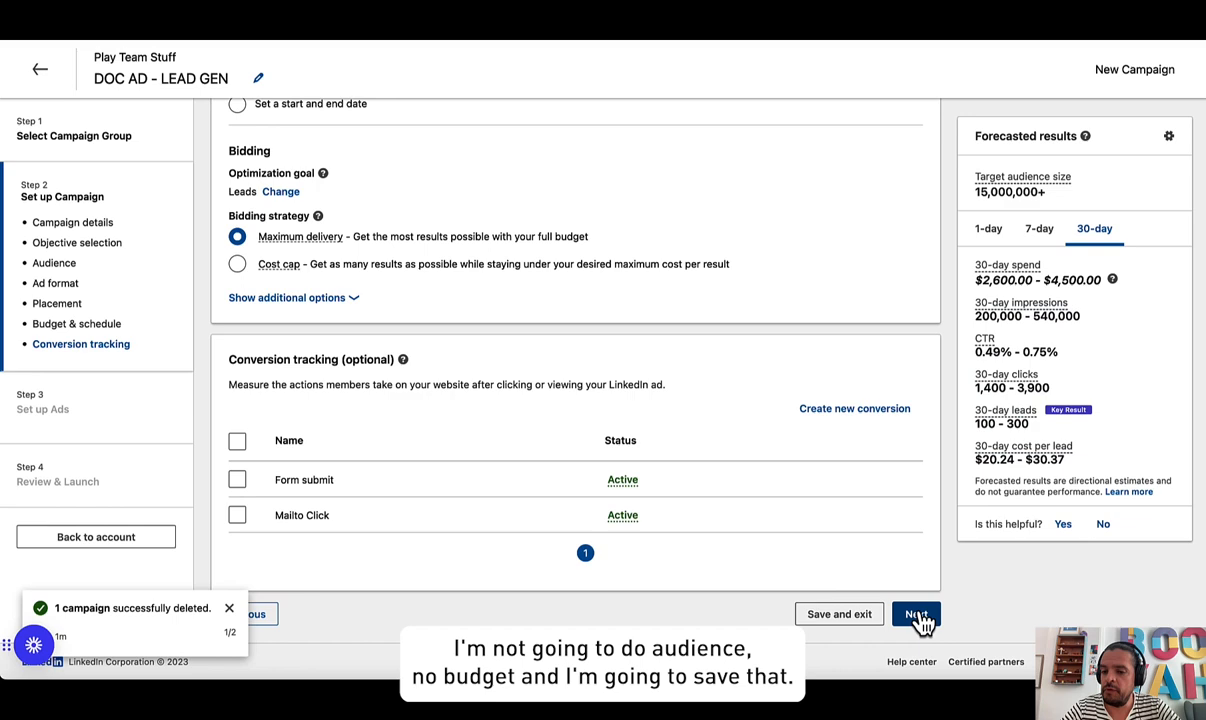
left_click(915, 614)
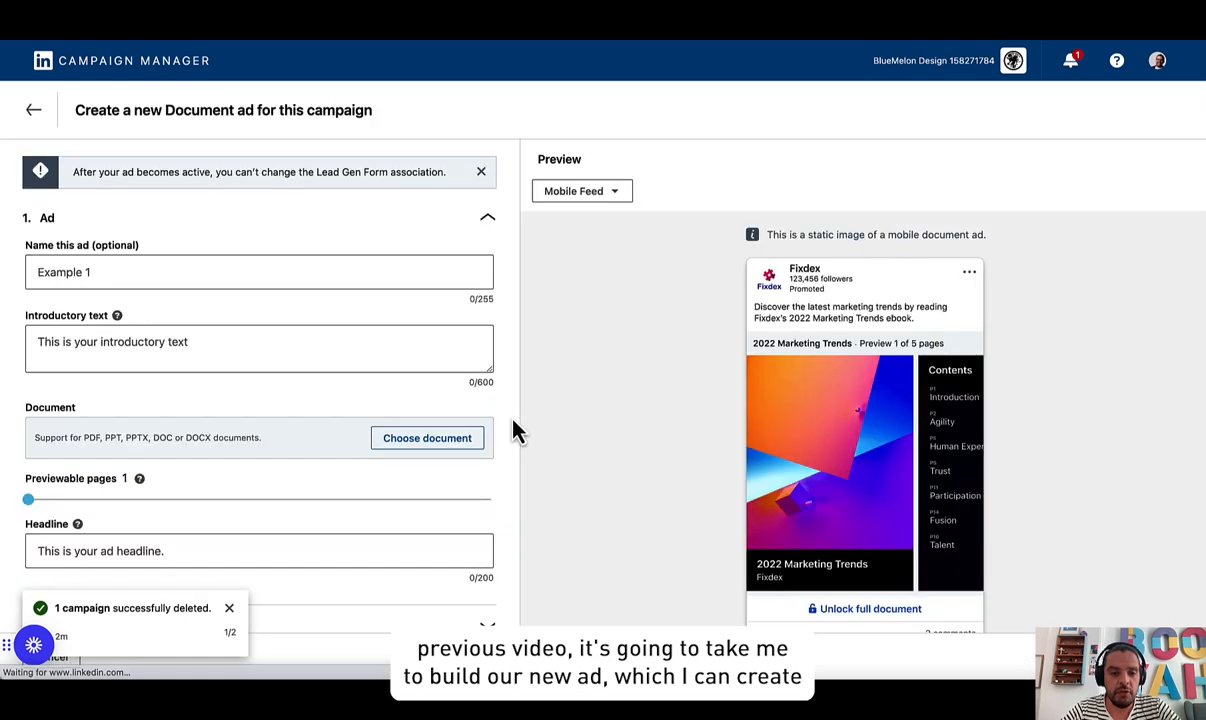
Name the ad 'doc ad - 01', add the sponsorship introductory text, and choose a document.
type("d")
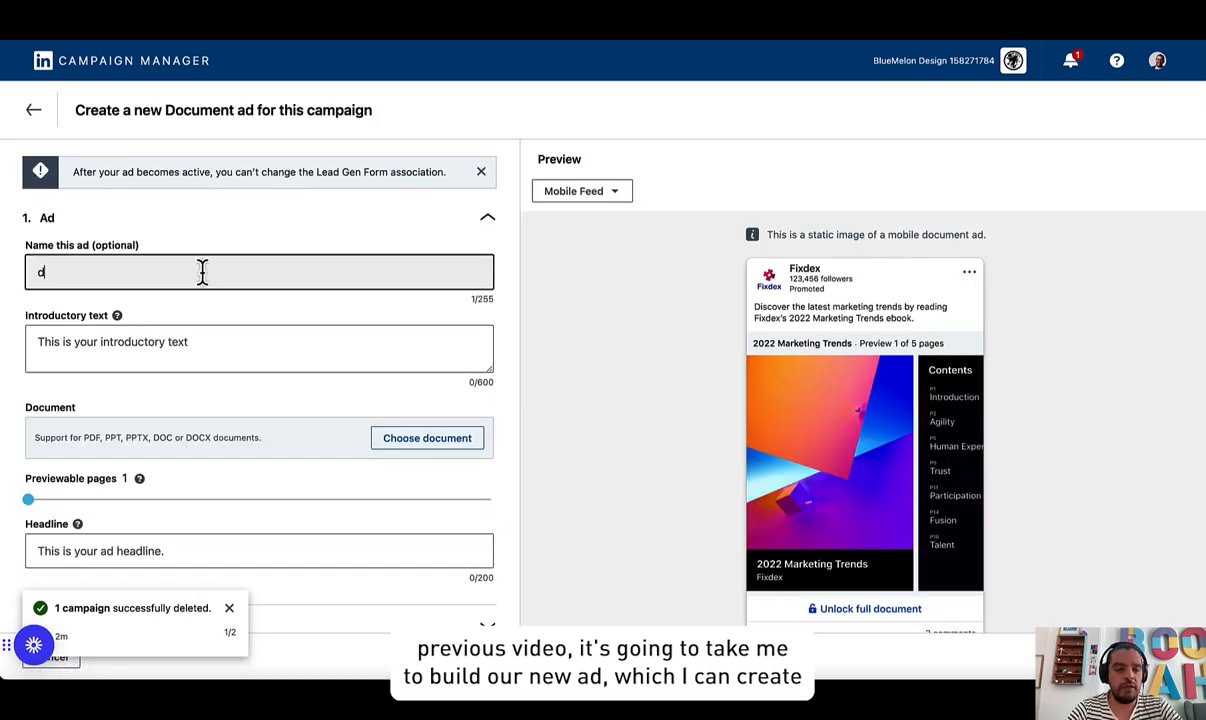
type("doc ad - 01")
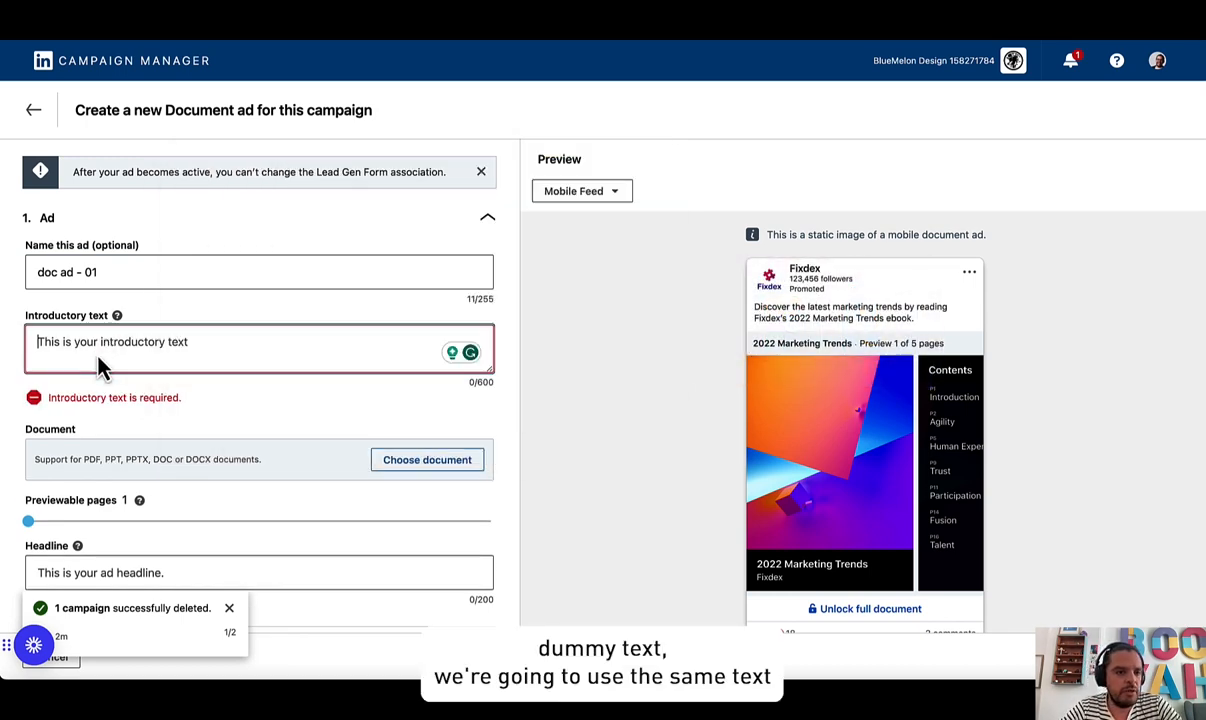
type("Sponsor our amazing event.  The art community needs your support, check all the different ways you can support us.")
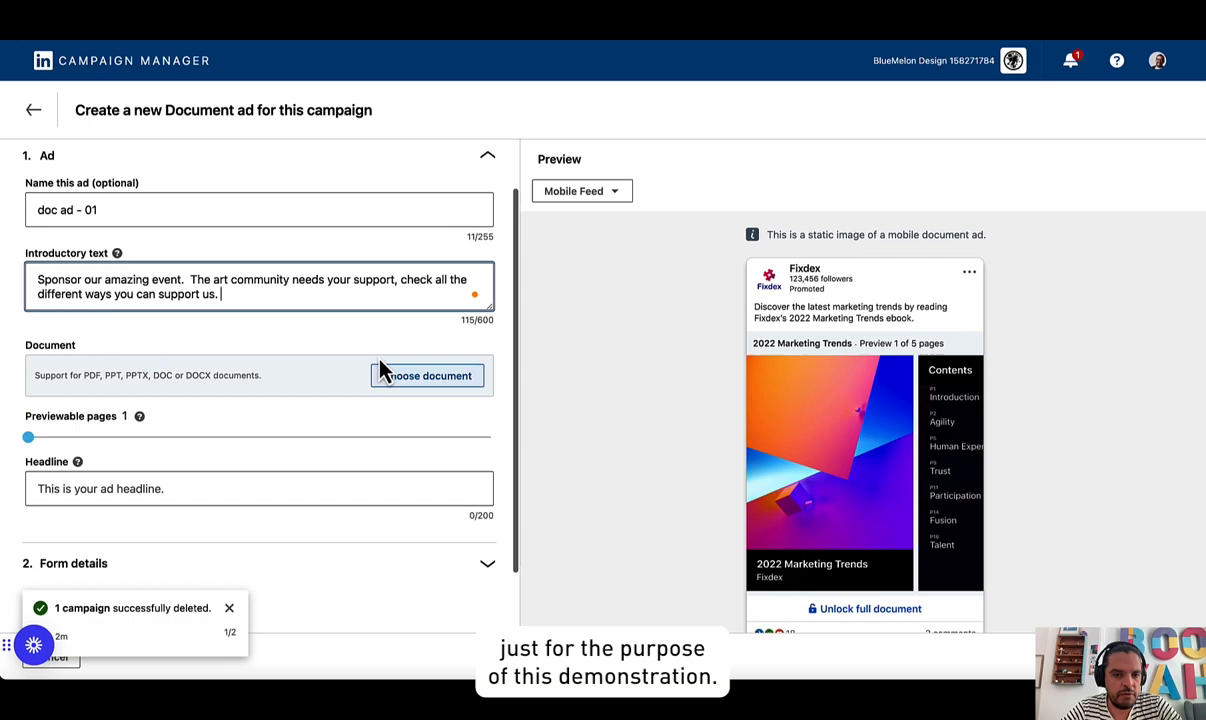
left_click(427, 375)
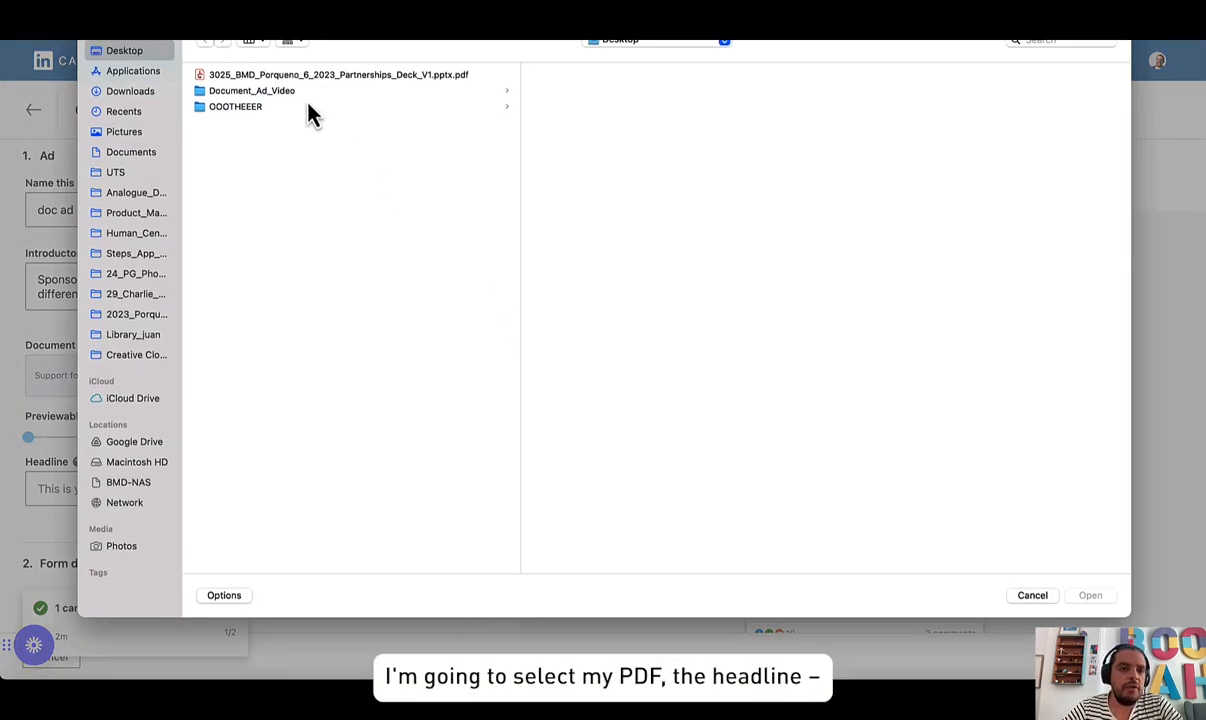
Upload the Partnerships Deck PDF and allow 3 previewable pages.
left_click(1090, 595)
type("A free immersive experience")
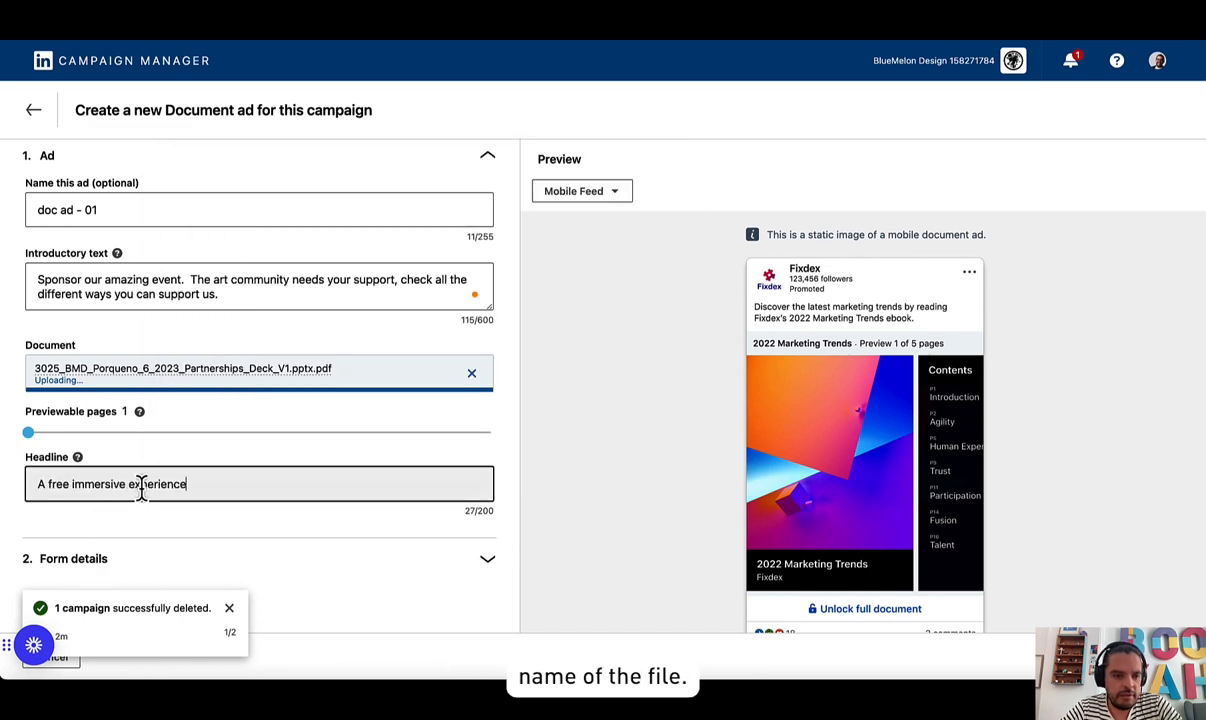
scroll("down", 3)
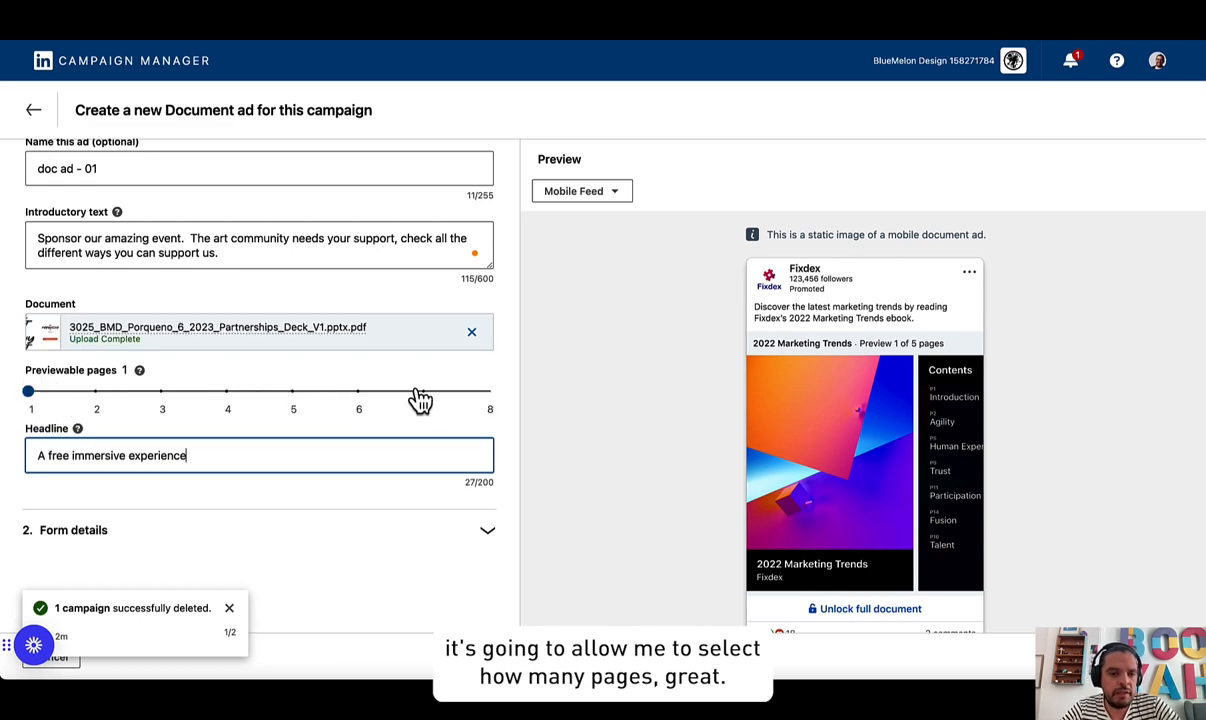
mouse_move(163, 410)
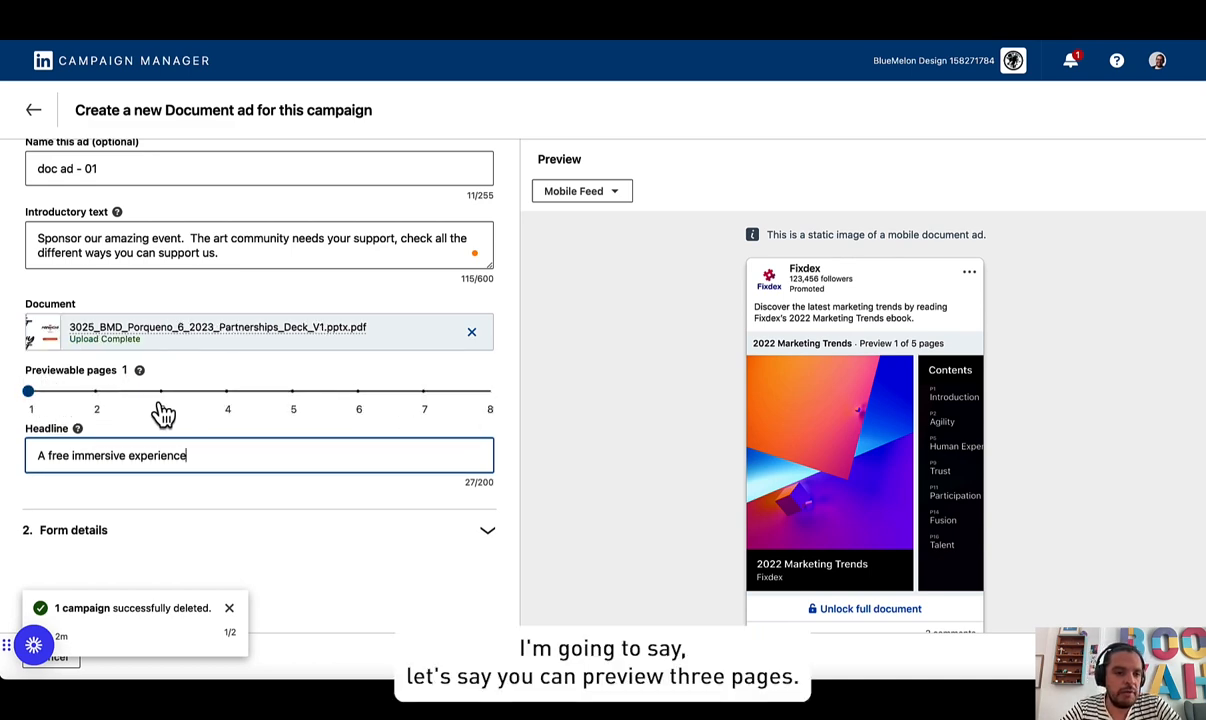
left_click_drag(27, 391, 160, 349)
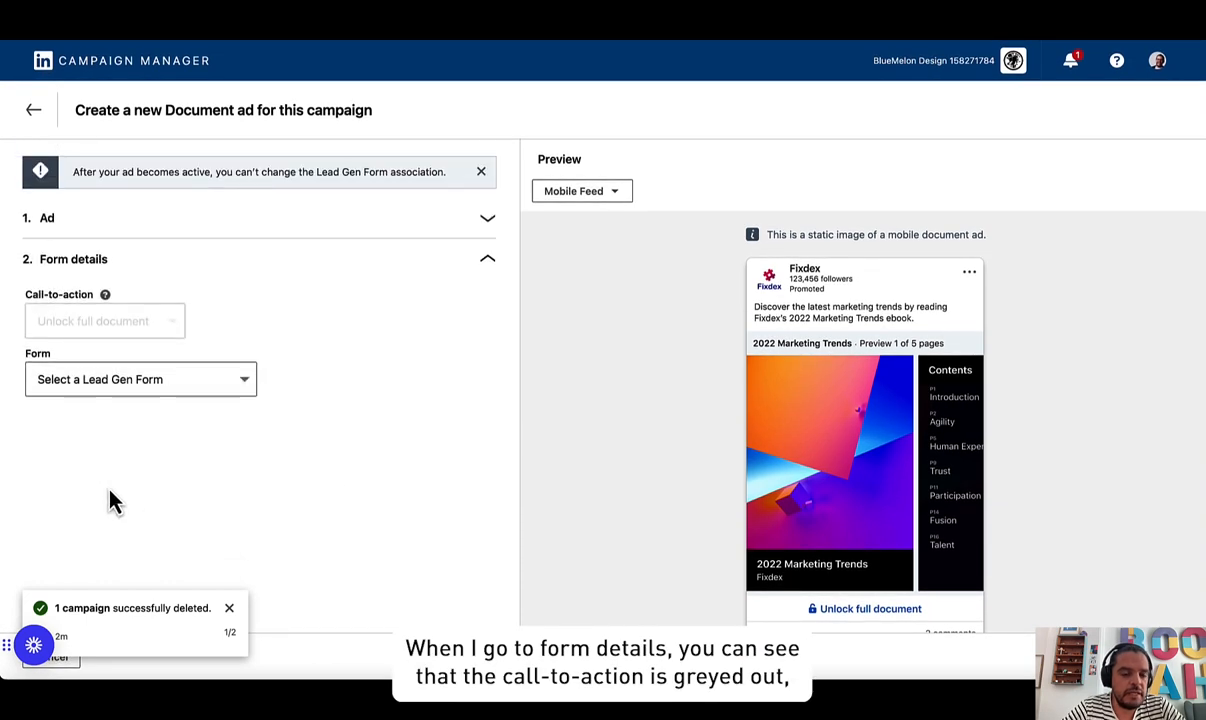
mouse_move(120, 345)
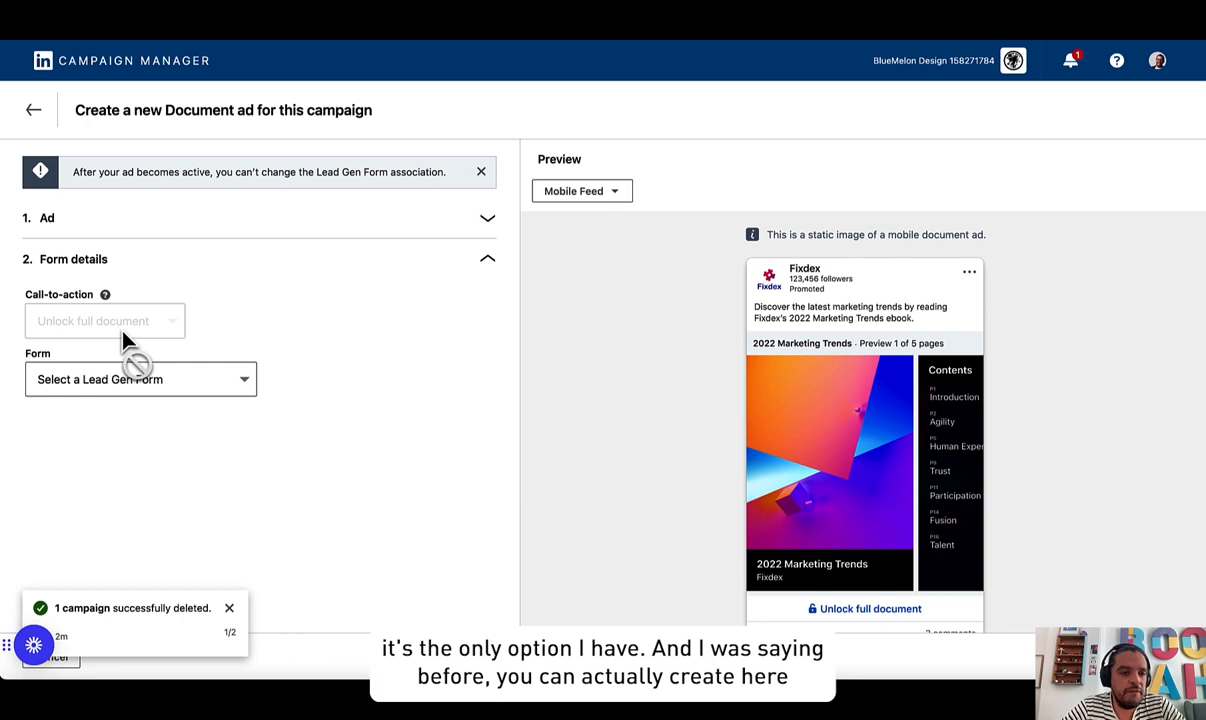
Open the Form dropdown to list the available Lead Gen Forms.
left_click(140, 379)
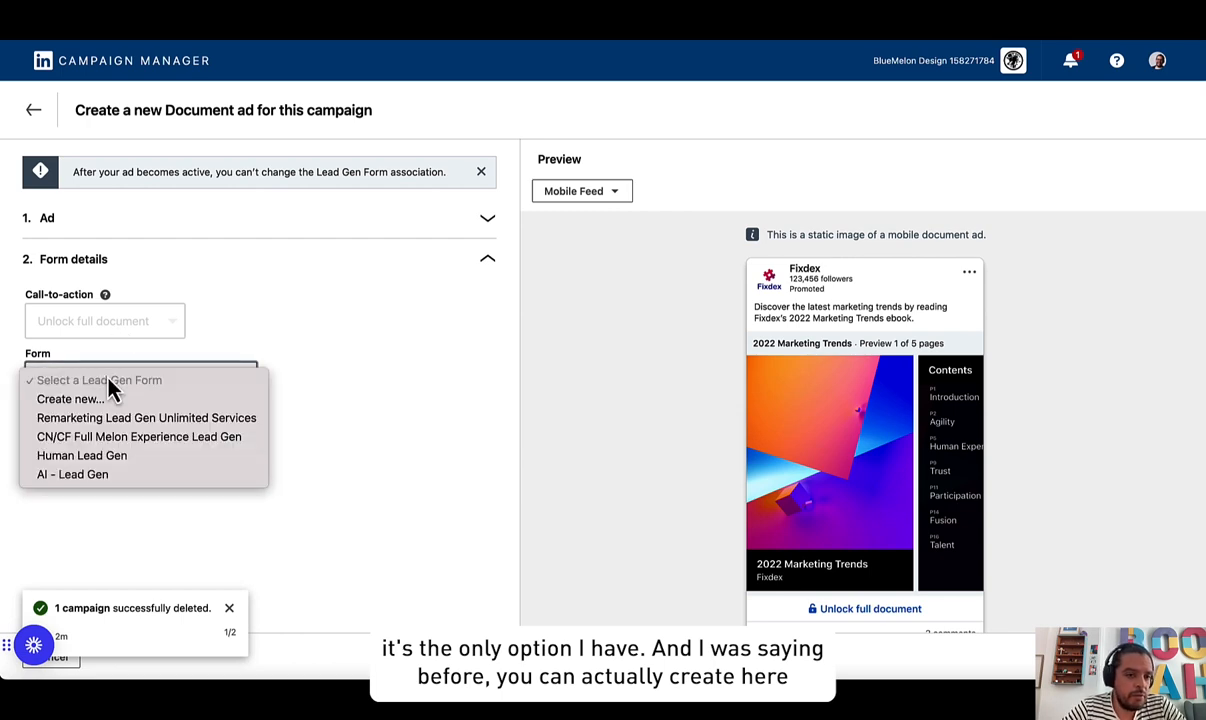
mouse_move(70, 399)
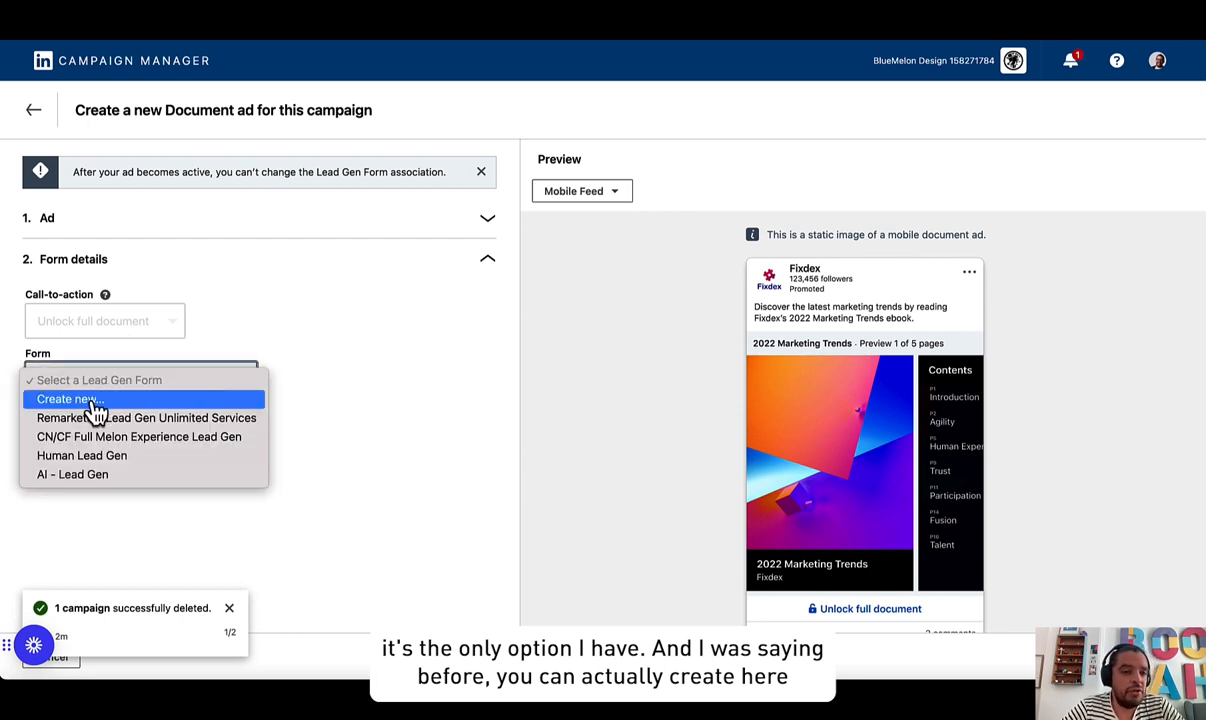